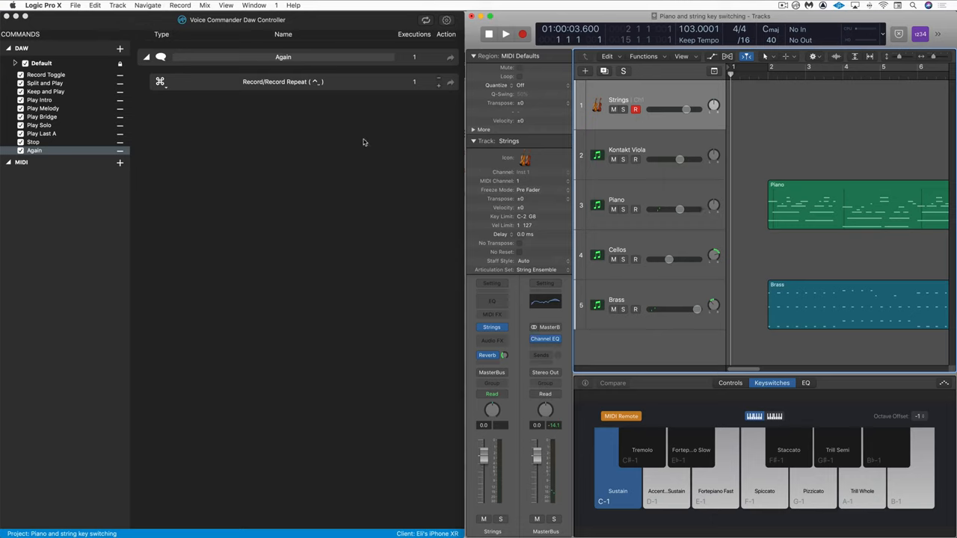
mouse_move(724, 280)
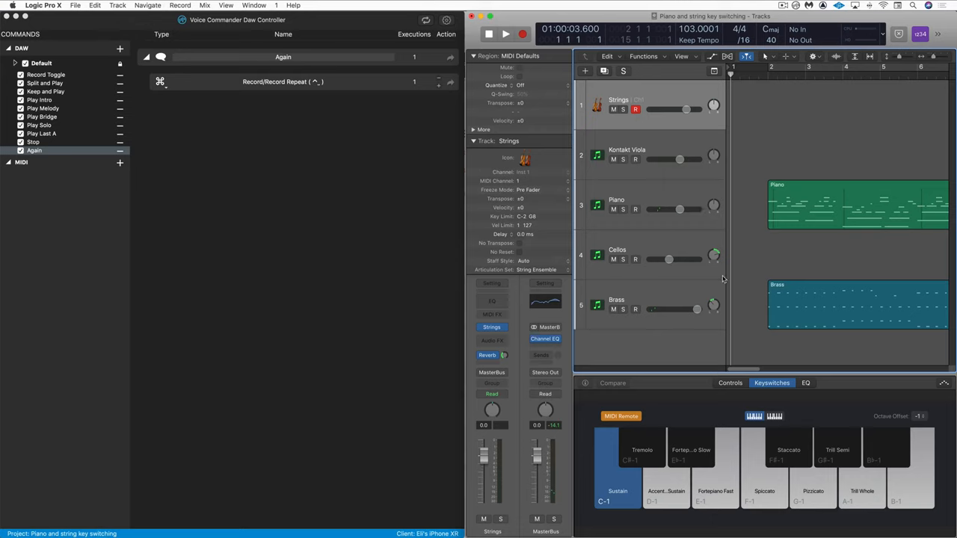
mouse_move(649, 96)
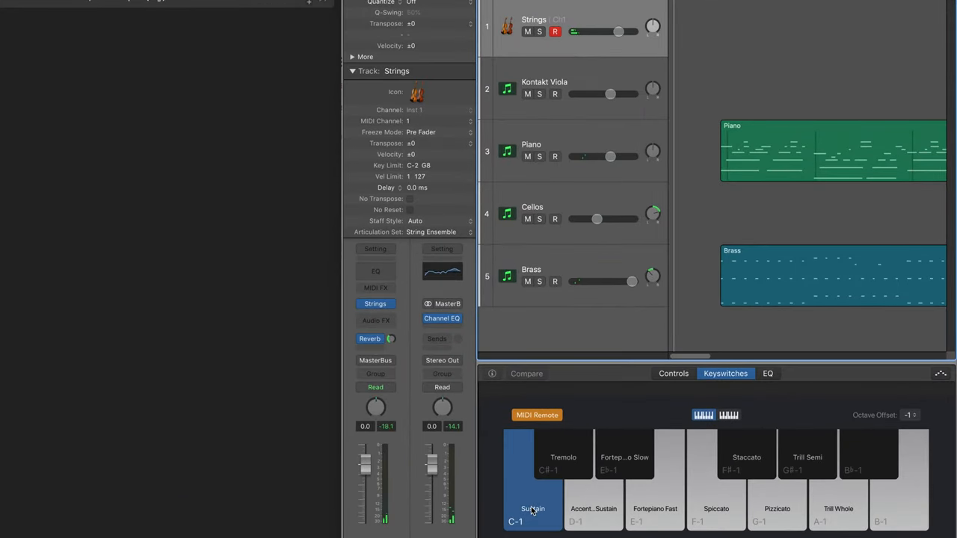
Step: Add a Note command on channel 1, C at octave -1, and name it Long
left_click(746, 454)
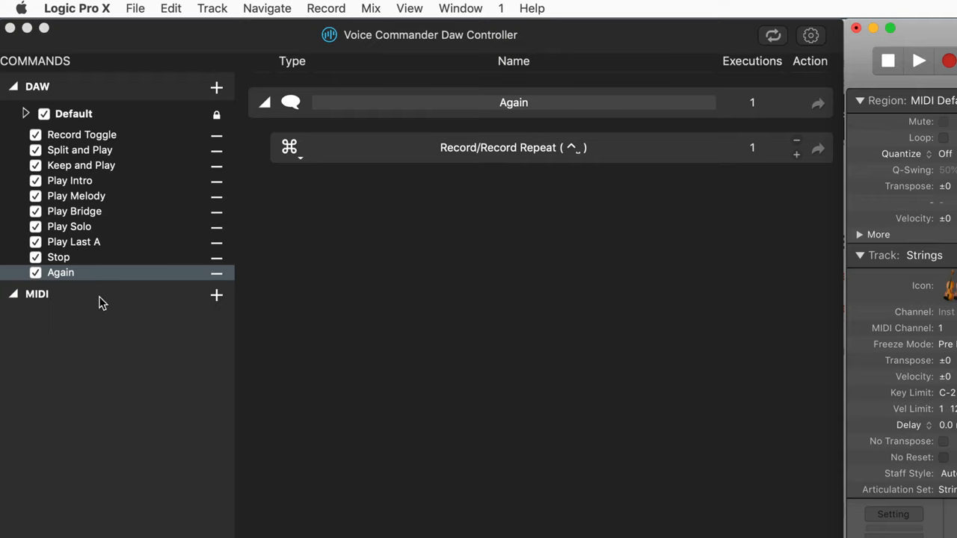
left_click(215, 293)
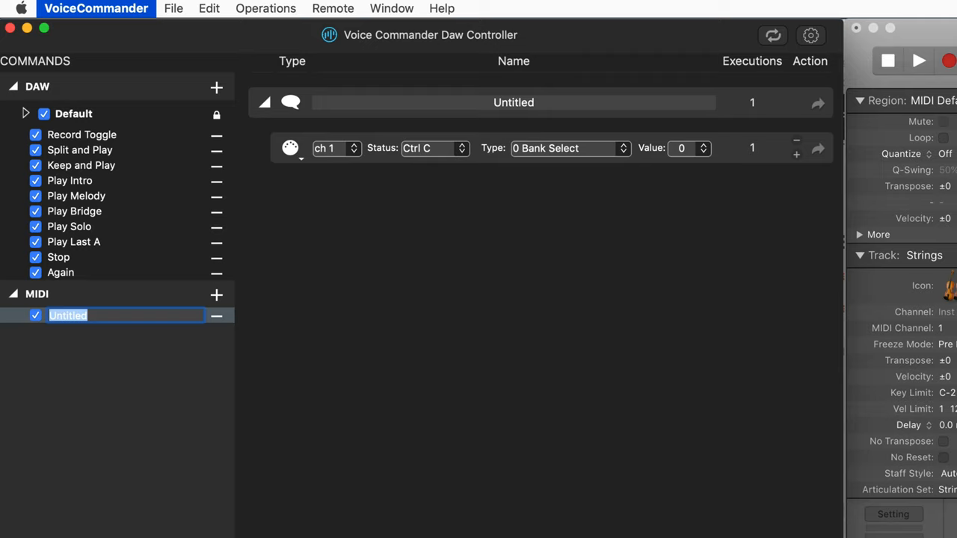
mouse_move(380, 162)
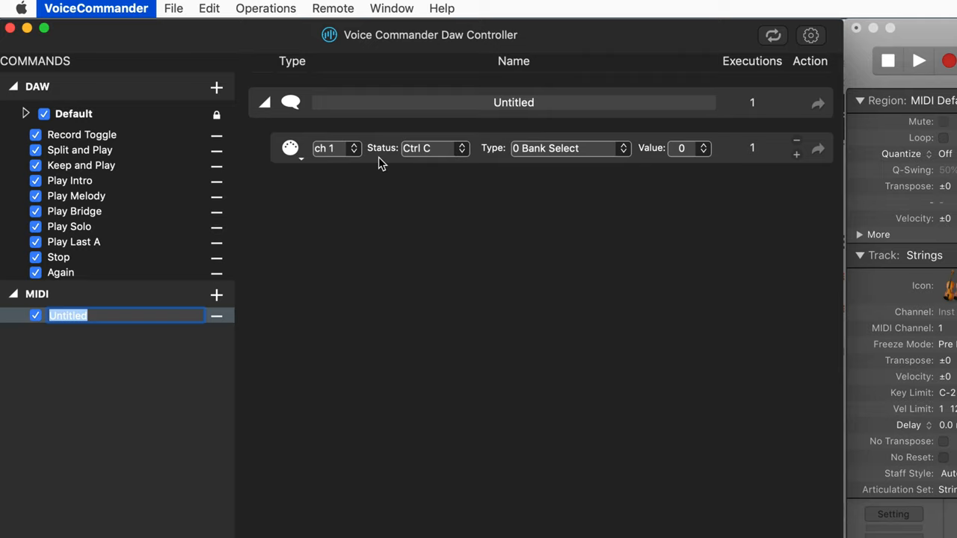
mouse_move(436, 153)
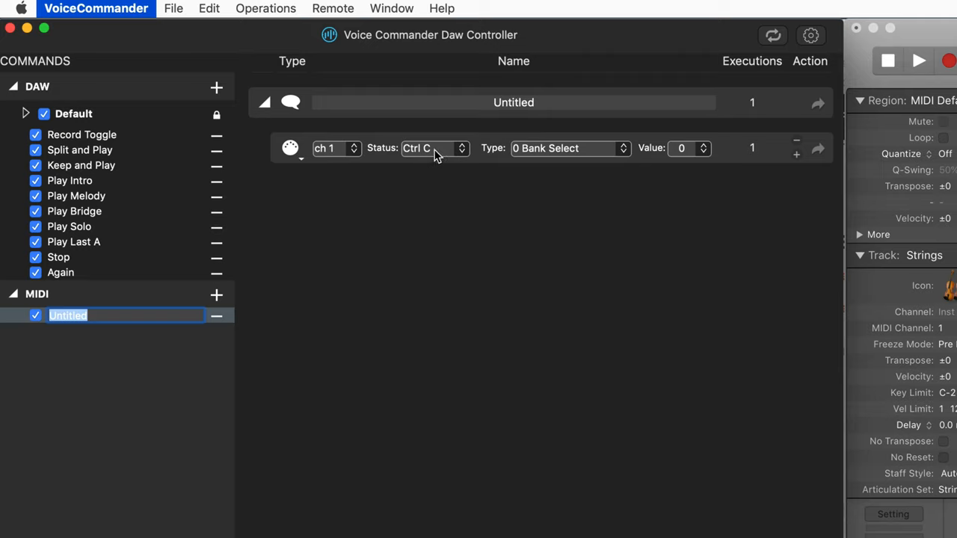
left_click(461, 148)
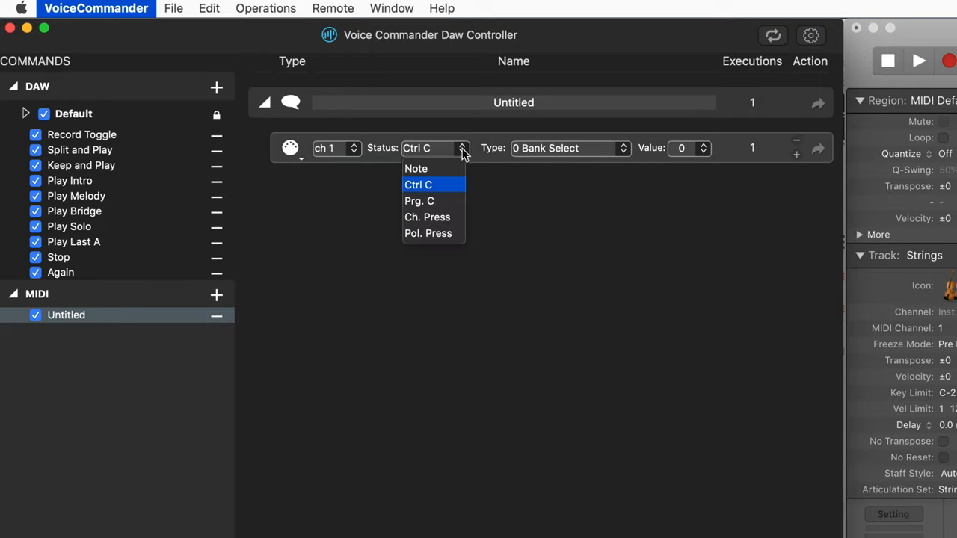
left_click(415, 167)
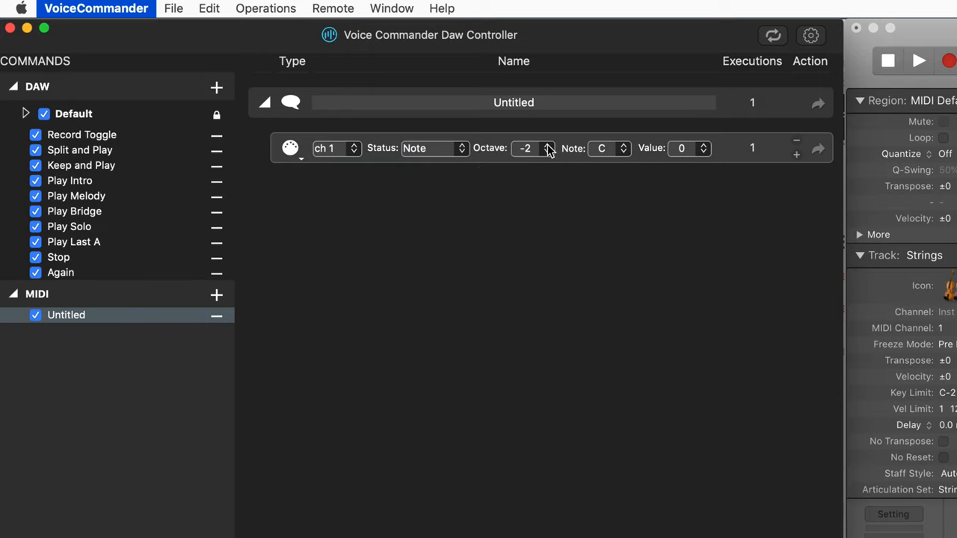
left_click(547, 144)
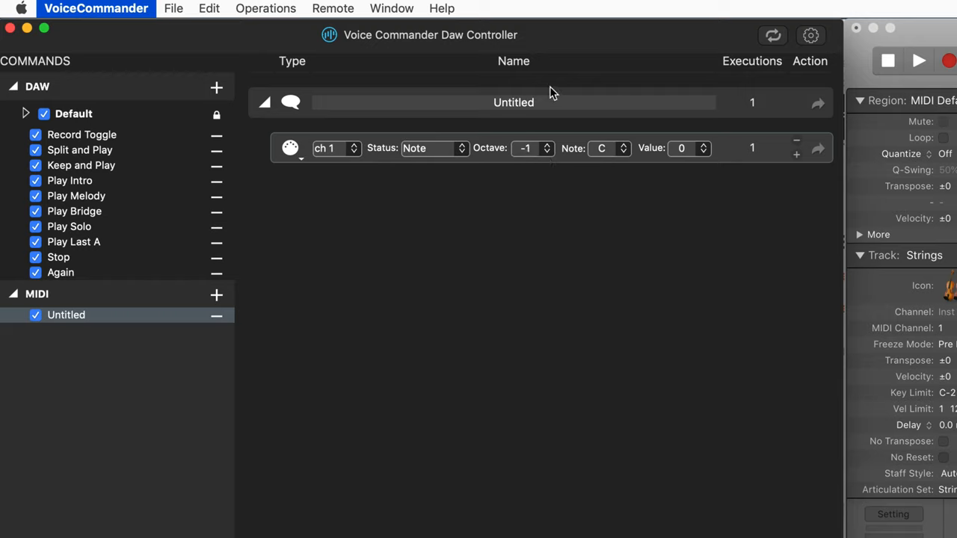
double_click(514, 102)
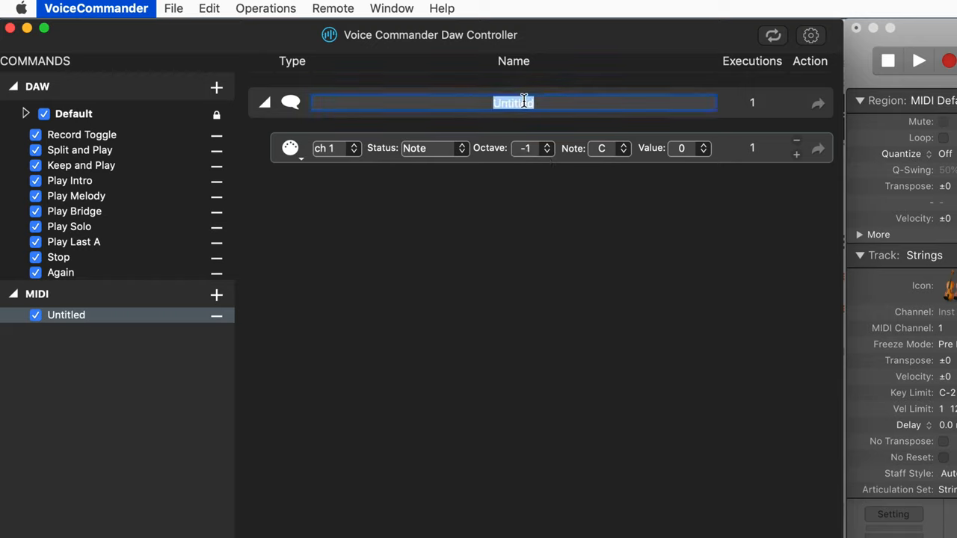
type("Long")
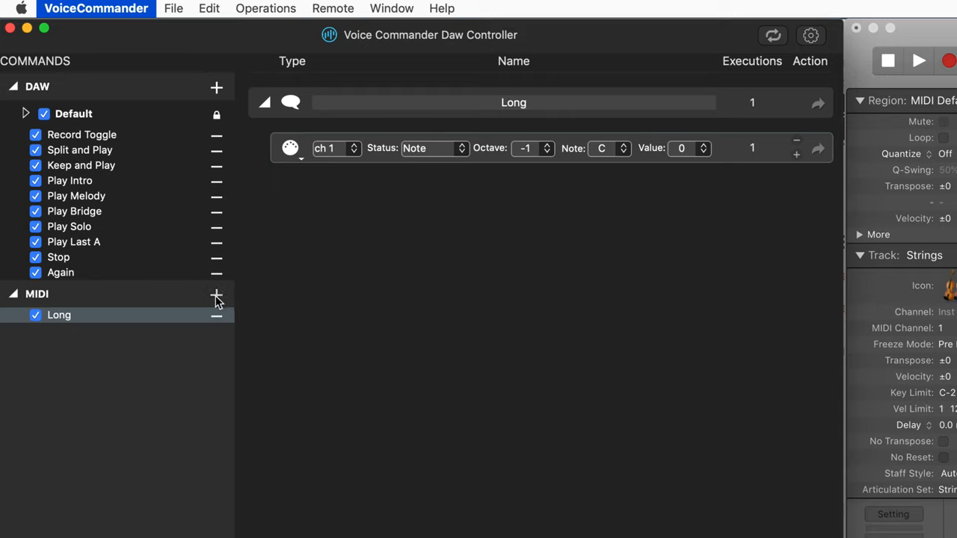
Step: Add a second Note command sending F# at octave -1 with value 1
left_click(215, 293)
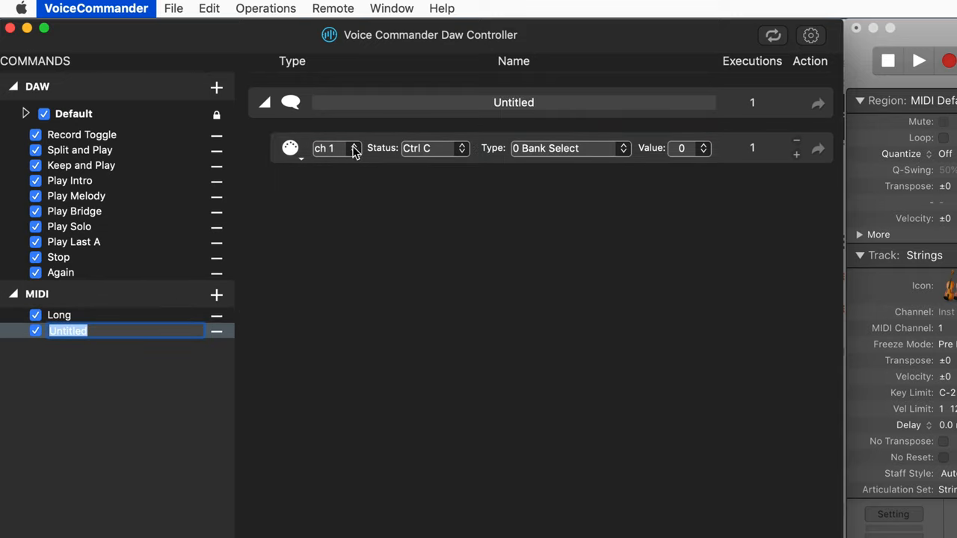
left_click(461, 148)
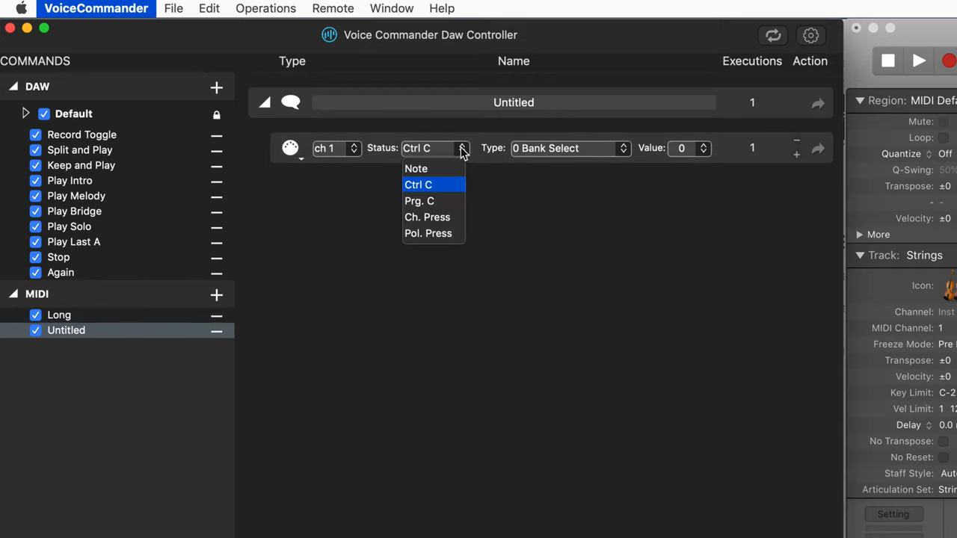
left_click(415, 167)
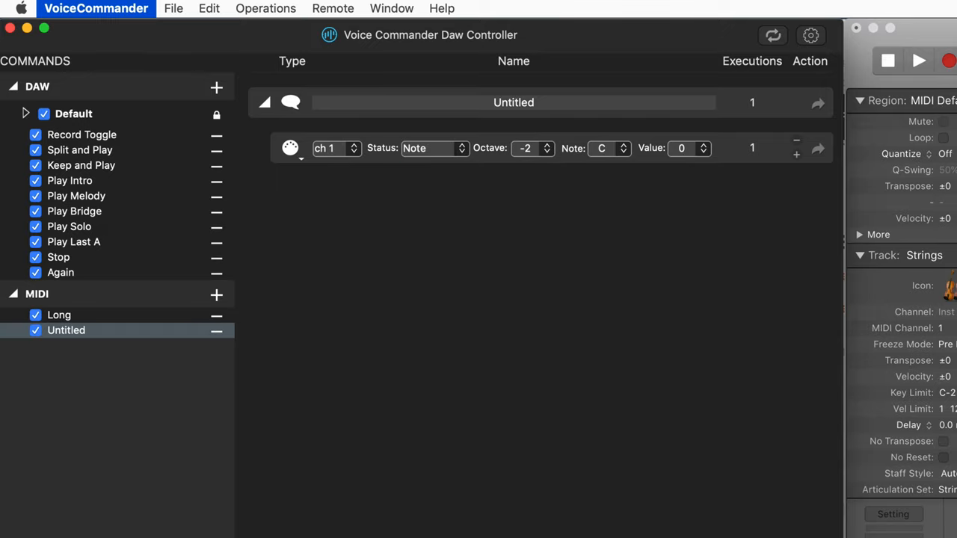
mouse_move(529, 189)
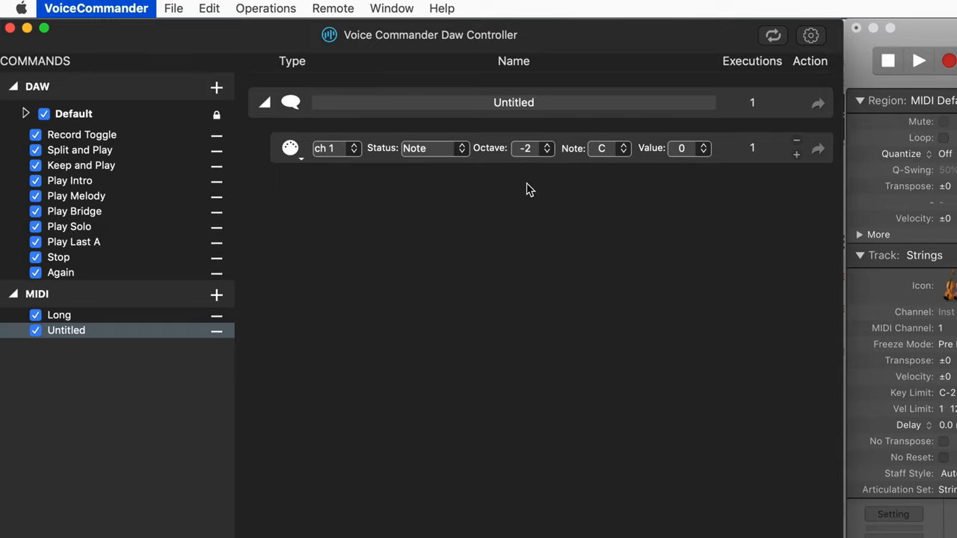
left_click(547, 144)
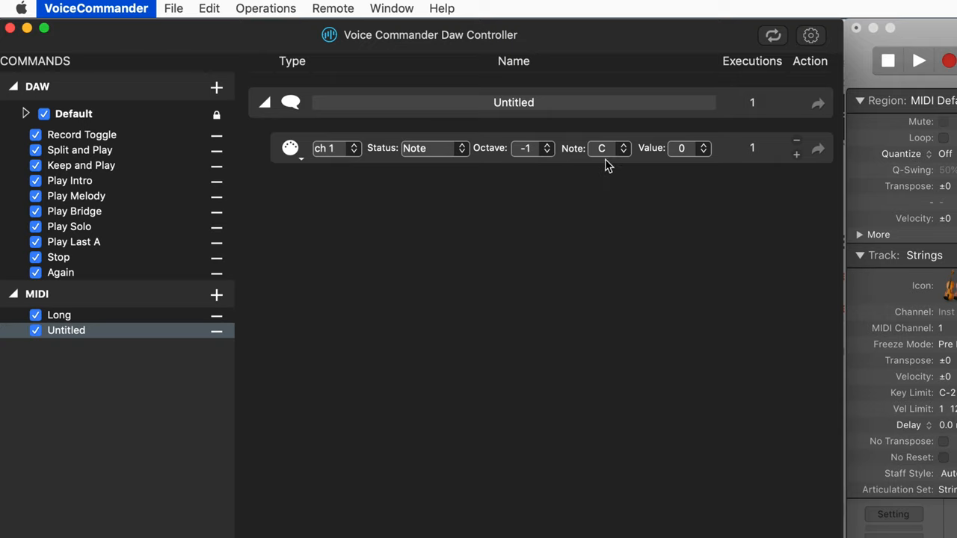
left_click(601, 148)
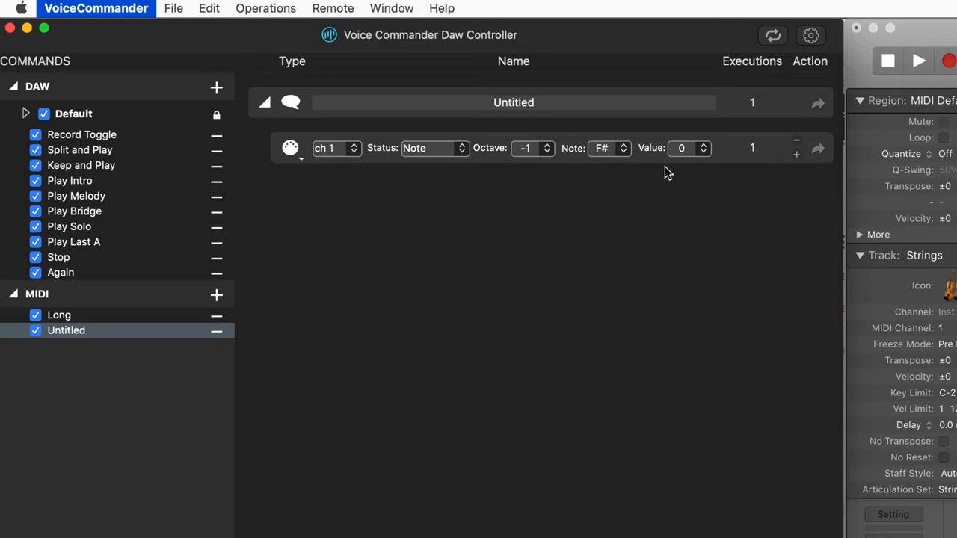
mouse_move(685, 154)
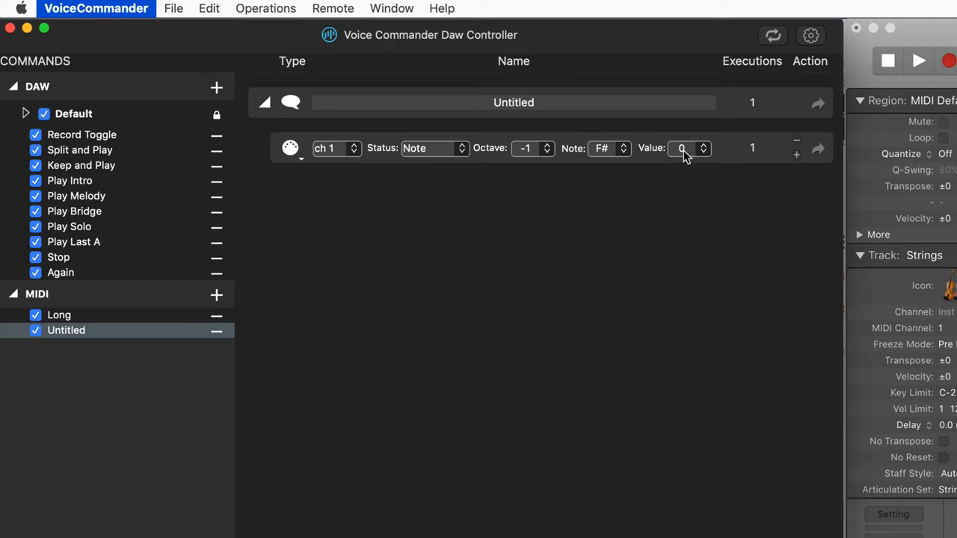
left_click(682, 148)
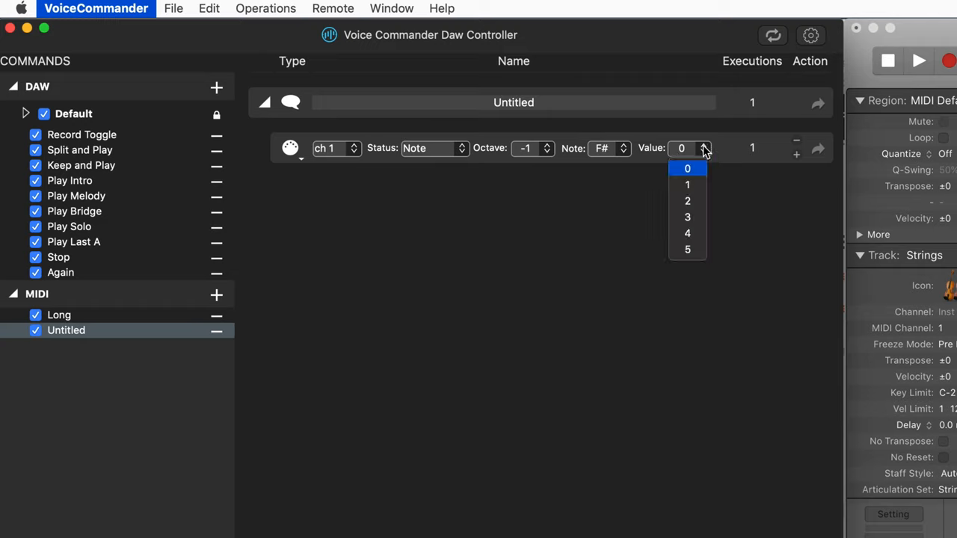
left_click(687, 183)
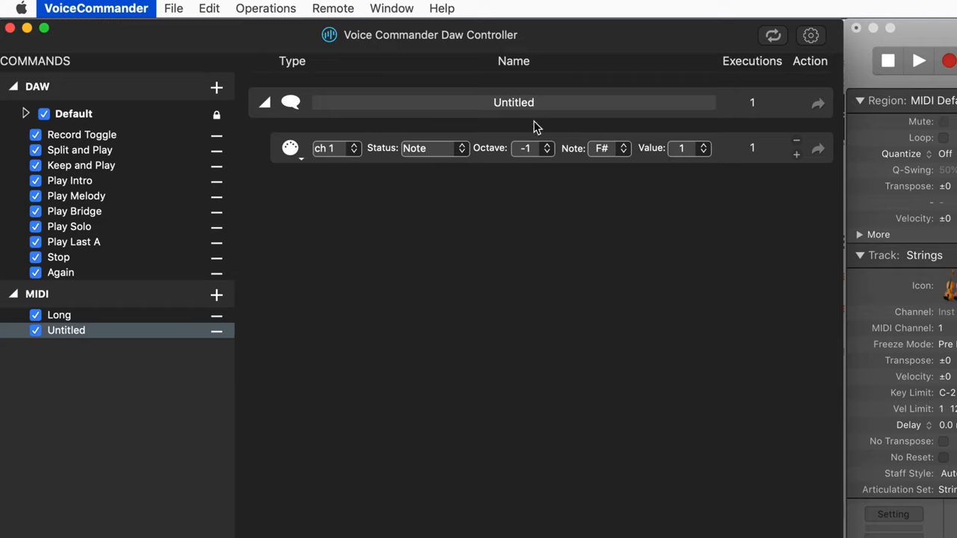
Step: Name the new command Short and give Long a note value as well
double_click(514, 102)
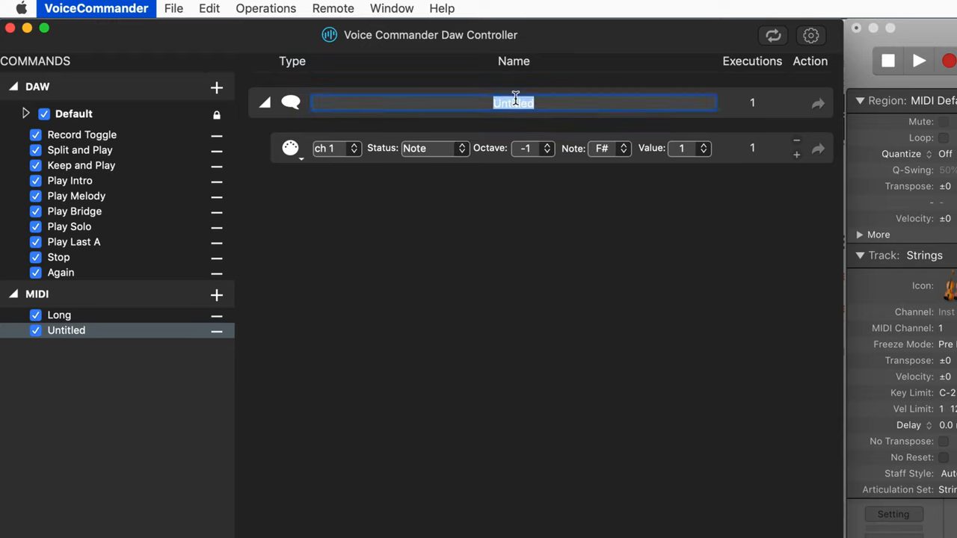
type("Short")
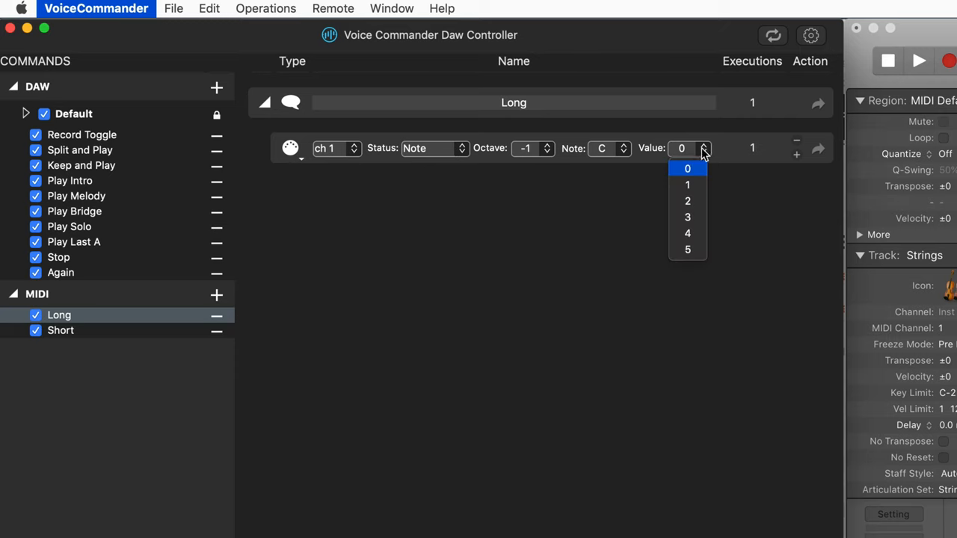
left_click(687, 186)
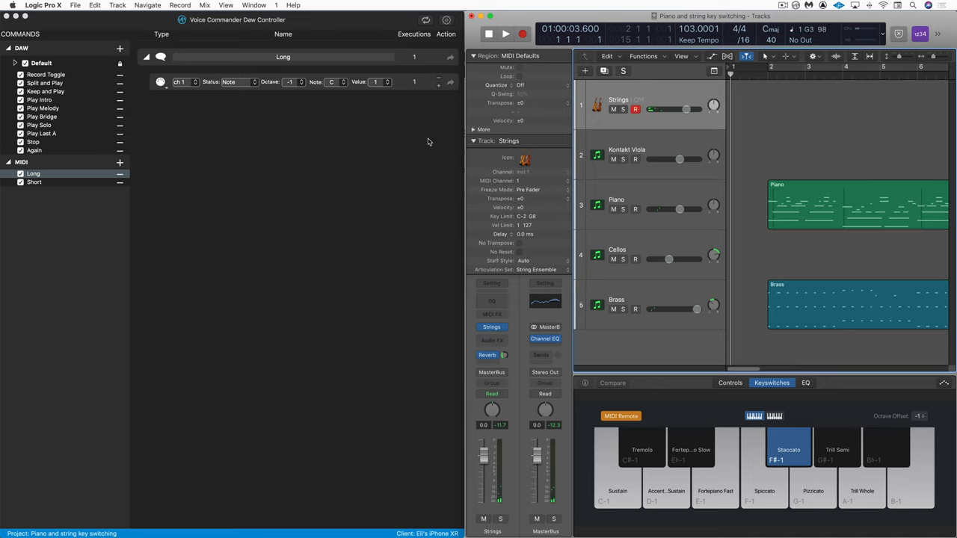
Step: Bring Logic Pro X forward to watch the Strings keyswitches respond to Short and Long
left_click(617, 449)
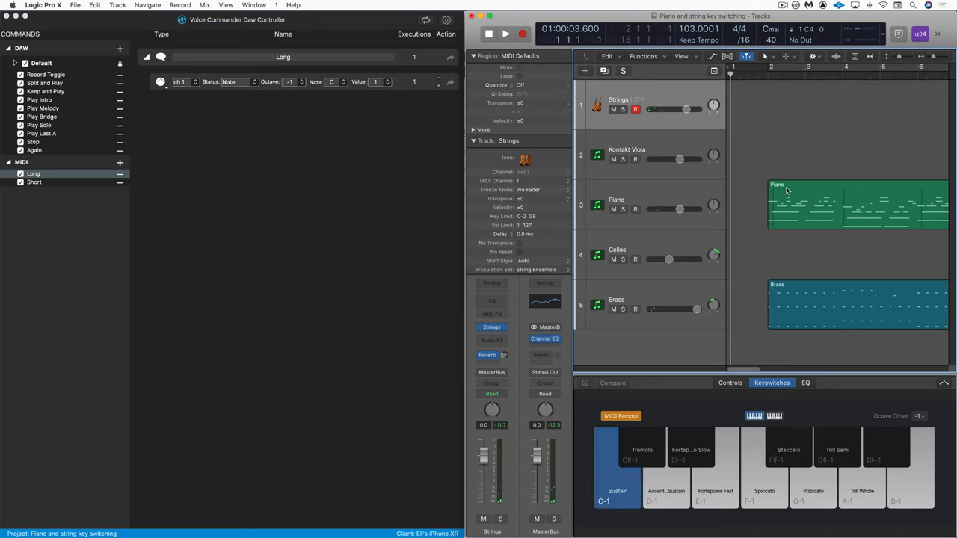
left_click(505, 33)
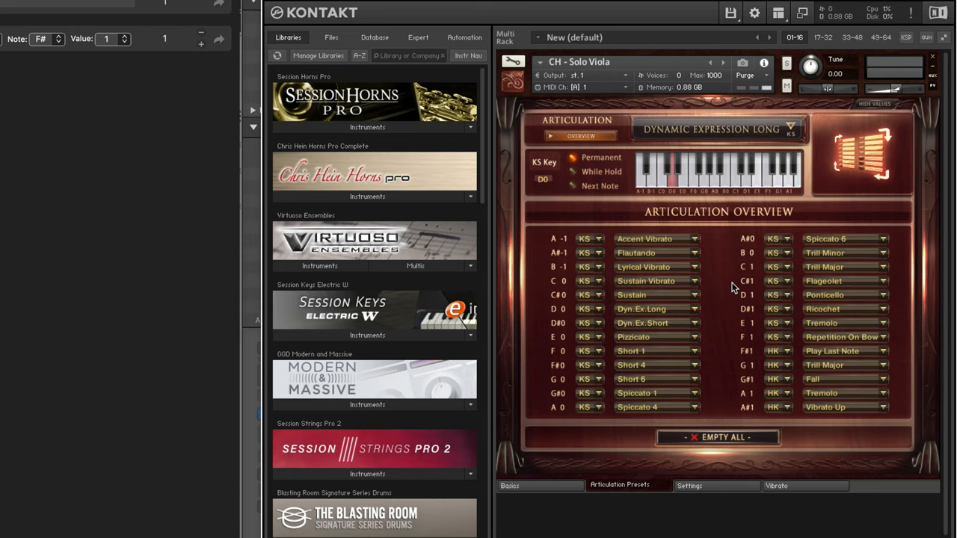
mouse_move(601, 326)
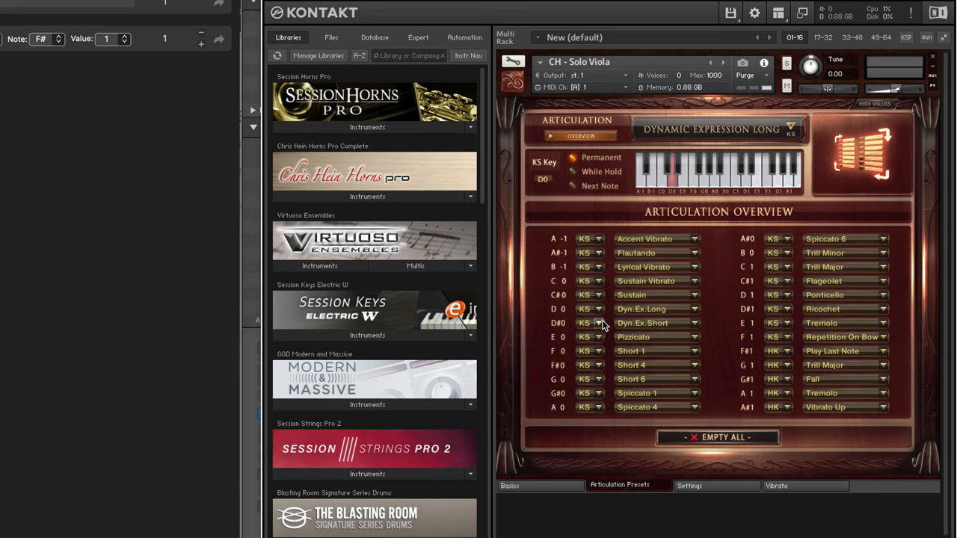
mouse_move(637, 314)
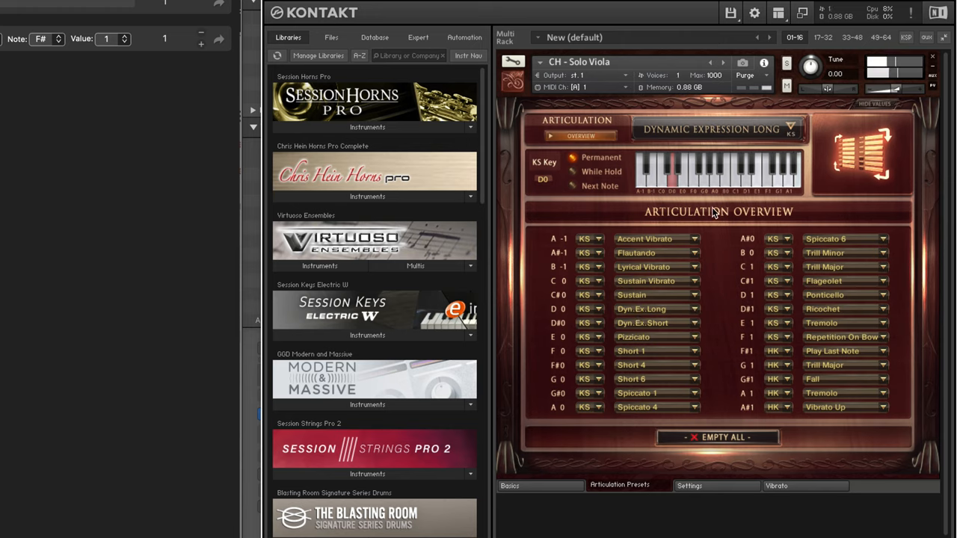
Step: View the Solo Viola articulation overview in Kontakt, then return to Voice Commander
left_click(714, 179)
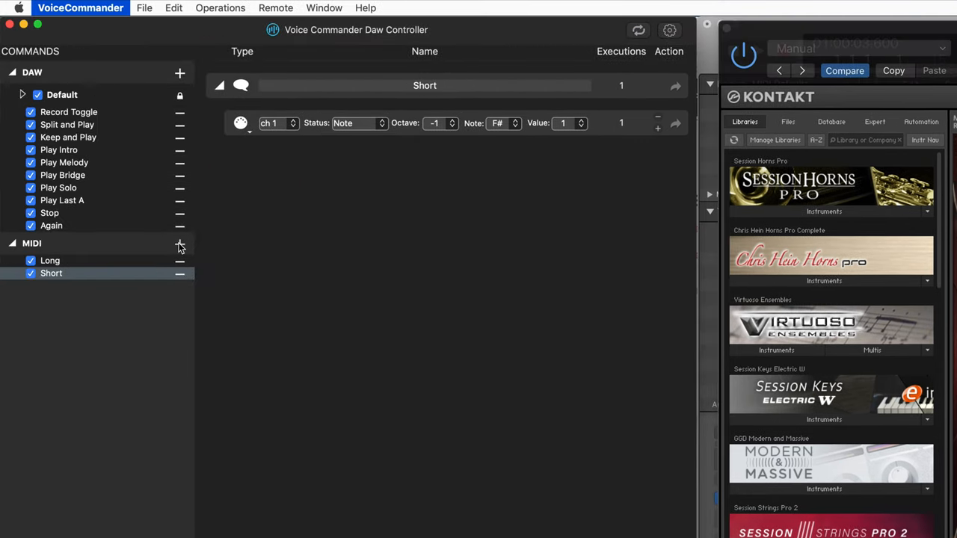
Step: Name the untitled command Vibe and make it send note D at octave 0
left_click(180, 244)
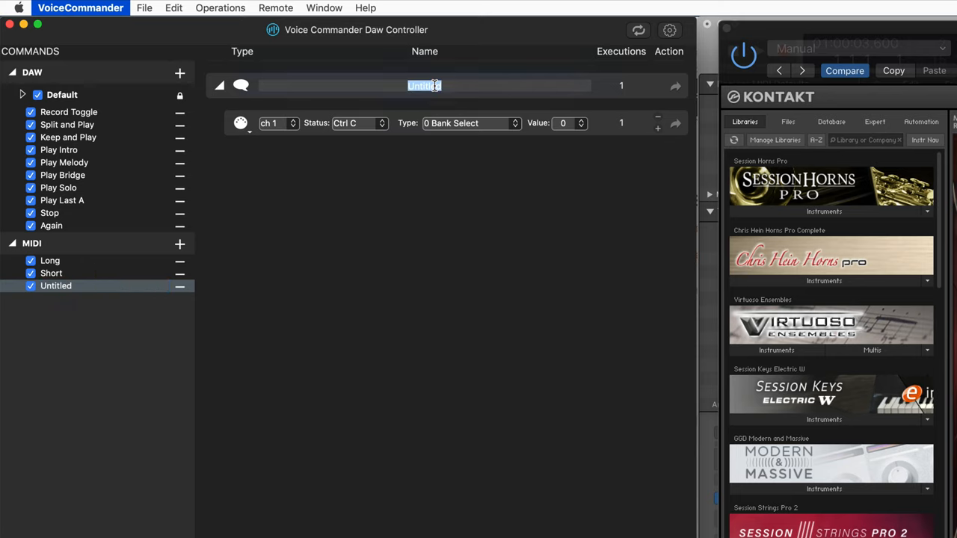
type("Vib")
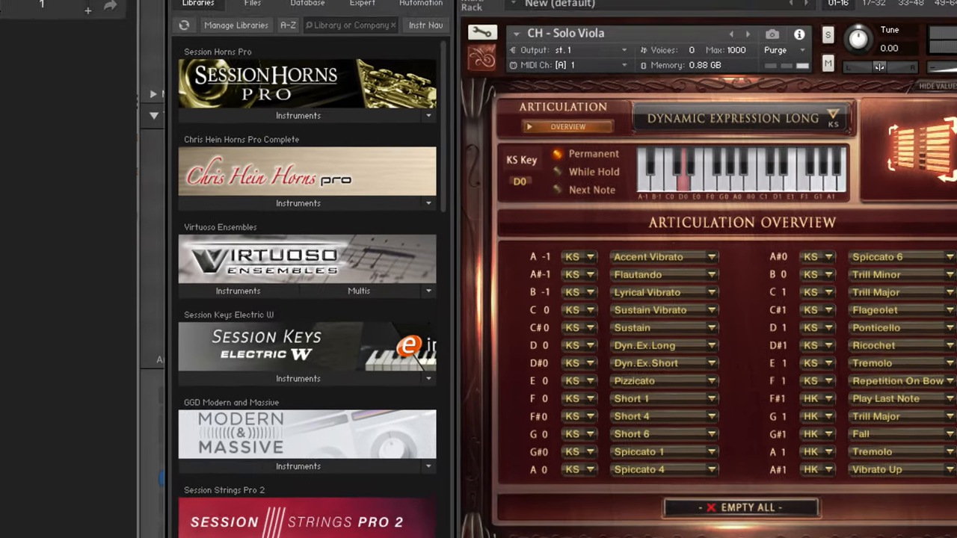
left_click(434, 123)
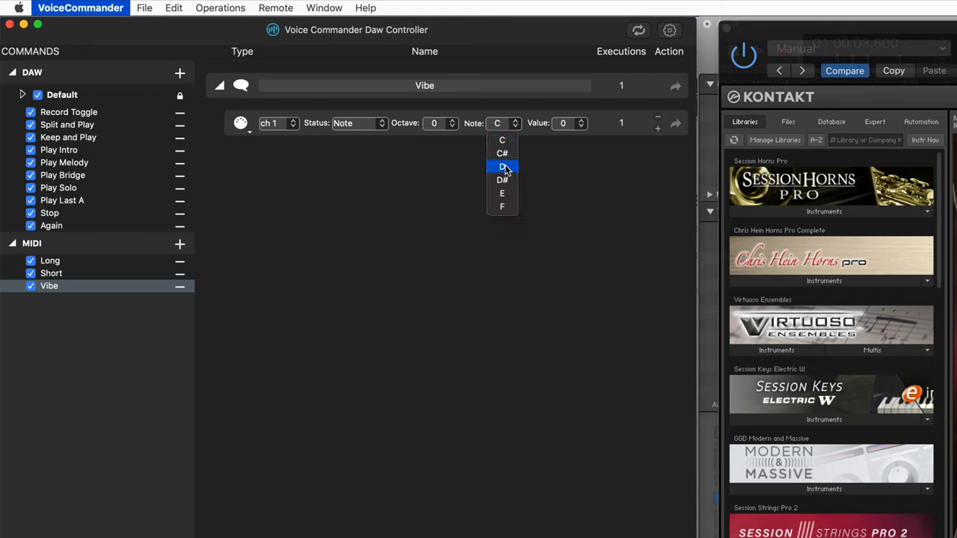
left_click(502, 166)
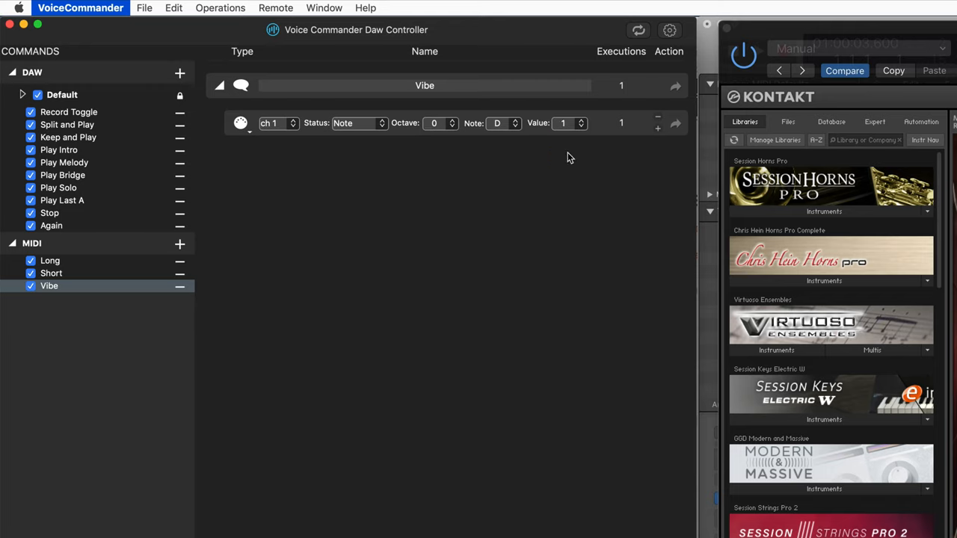
Step: Add a new MIDI command and name it Spic
left_click(179, 243)
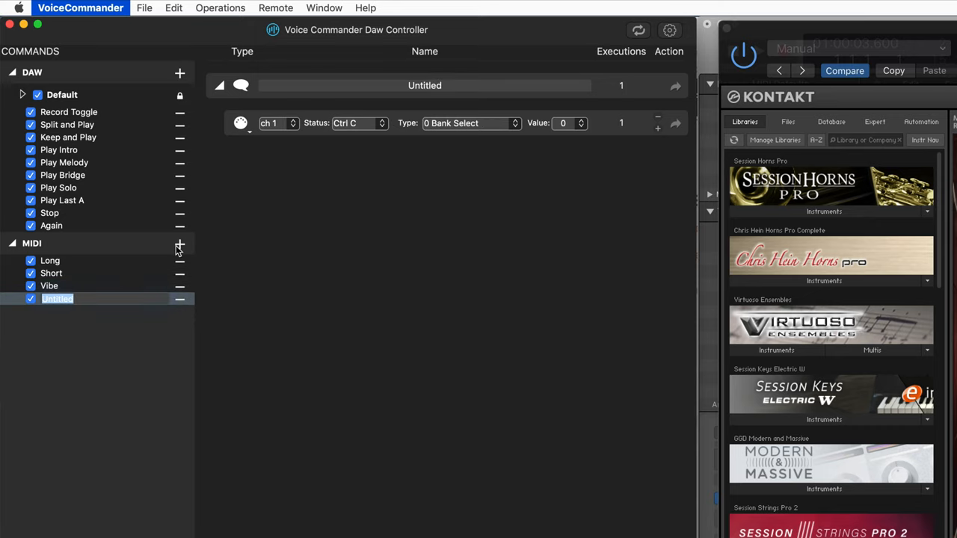
double_click(424, 85)
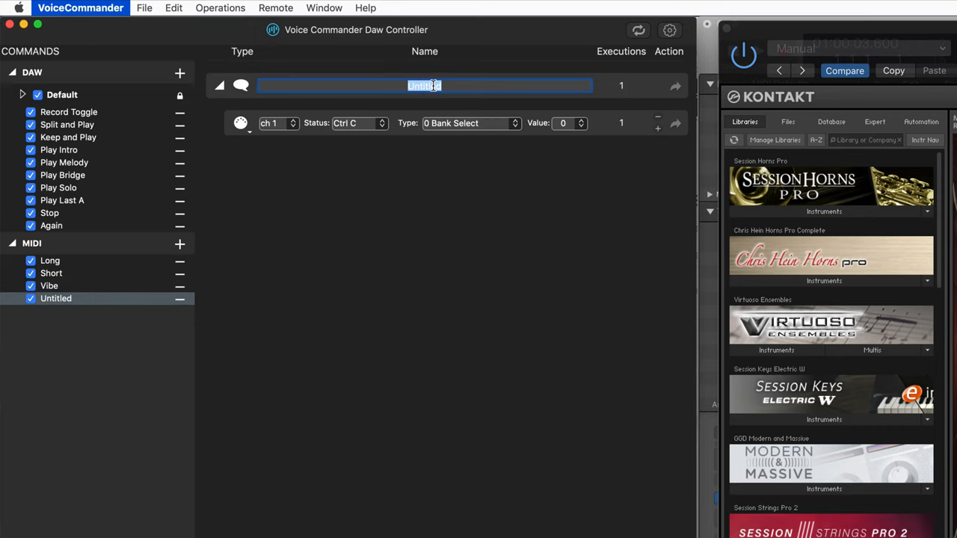
type("Spic")
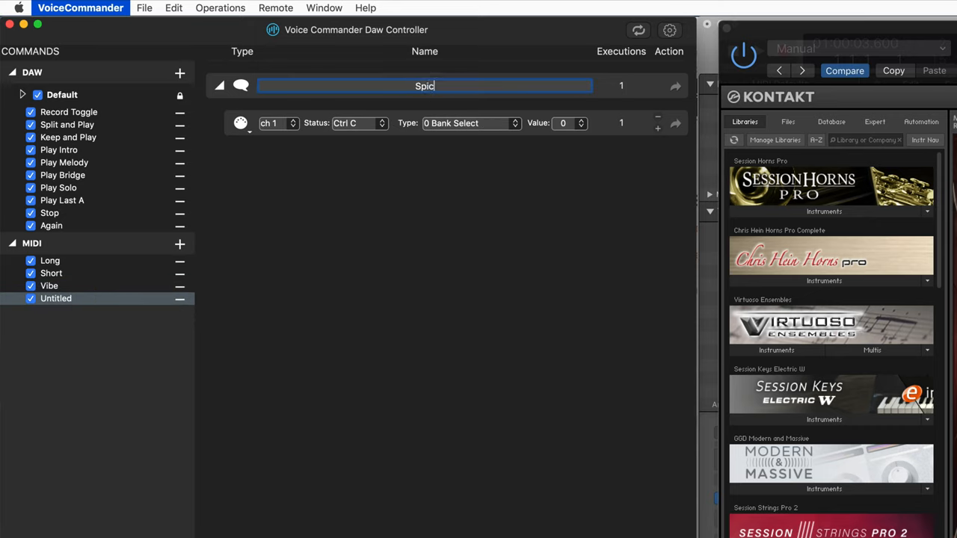
key("Return")
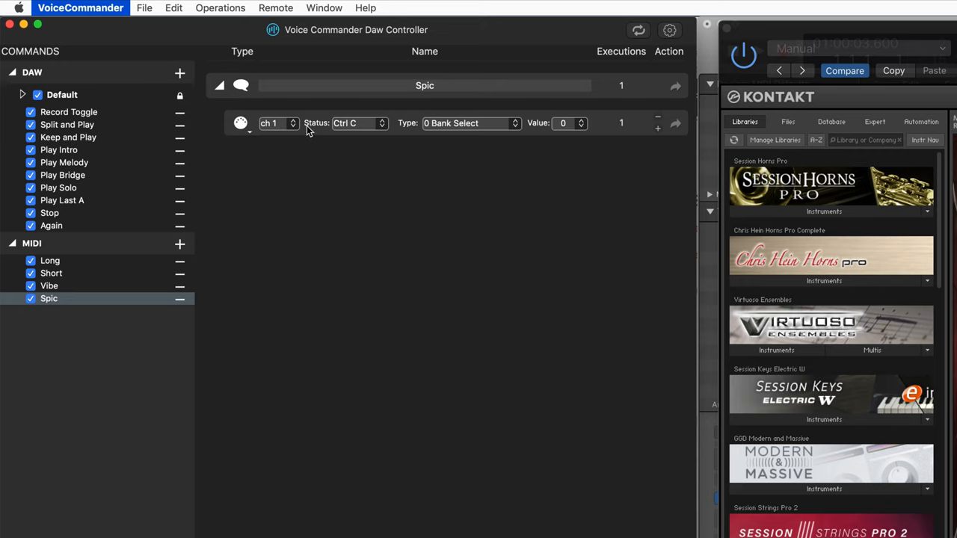
Step: Make Spic send note A at octave 0 with value 1
left_click(358, 122)
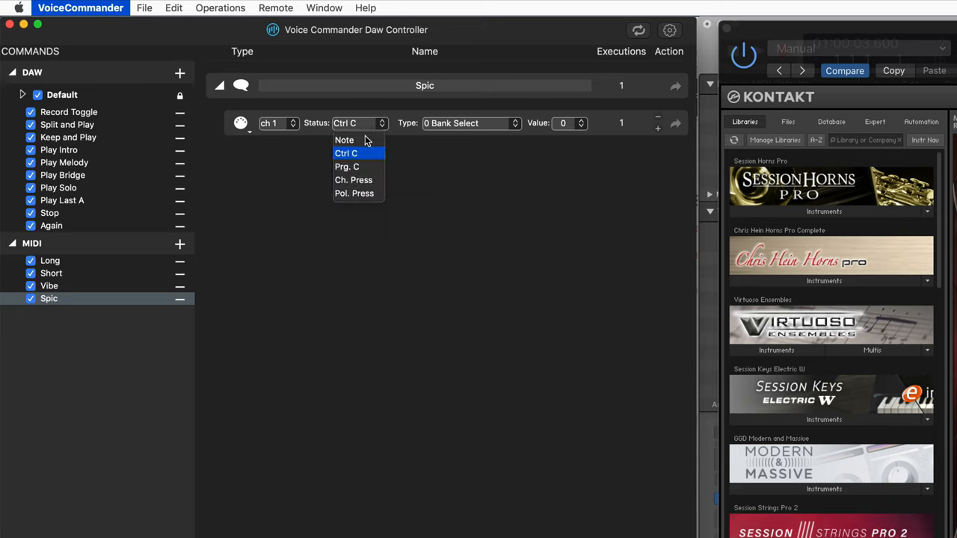
left_click(344, 140)
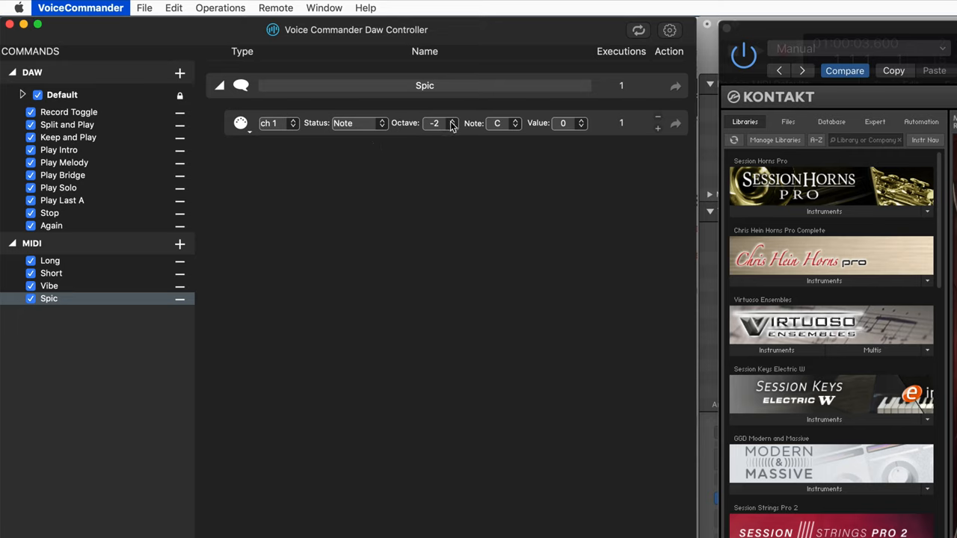
left_click(452, 120)
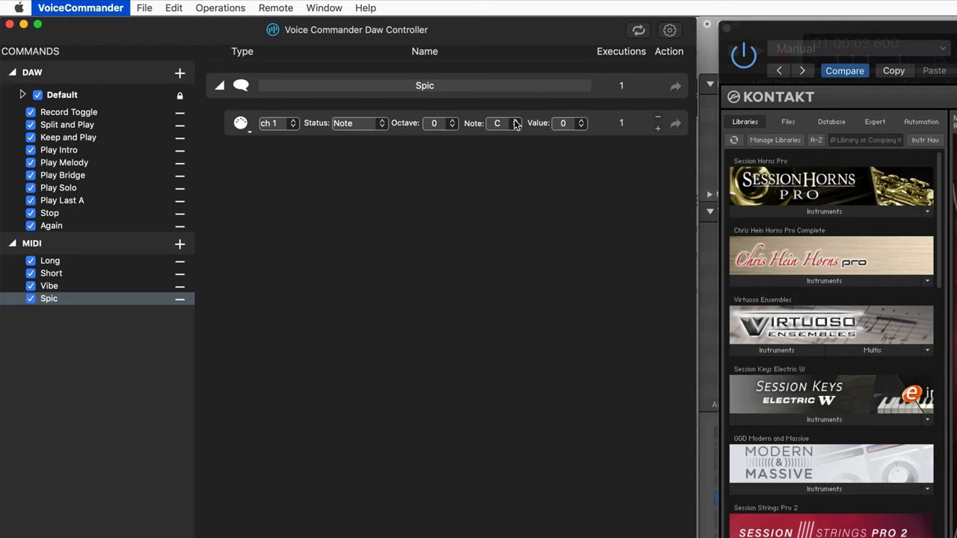
left_click(501, 123)
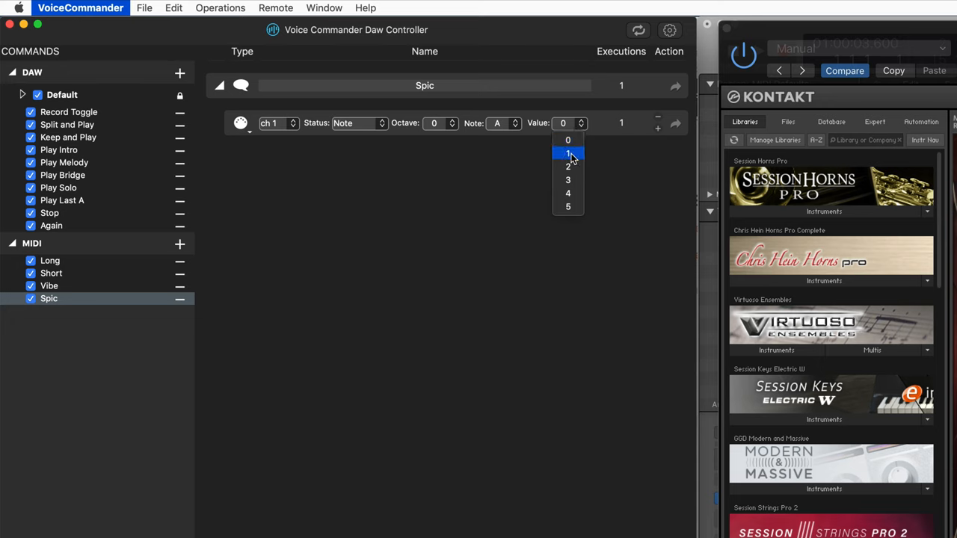
left_click(568, 152)
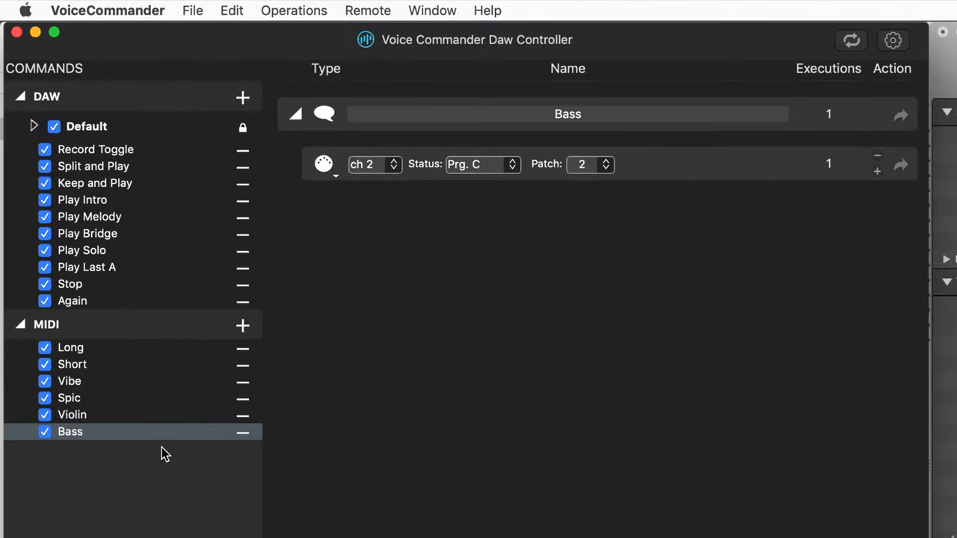
Step: Add an A5 command that sends a note, adjusting its octave
left_click(242, 325)
type("A")
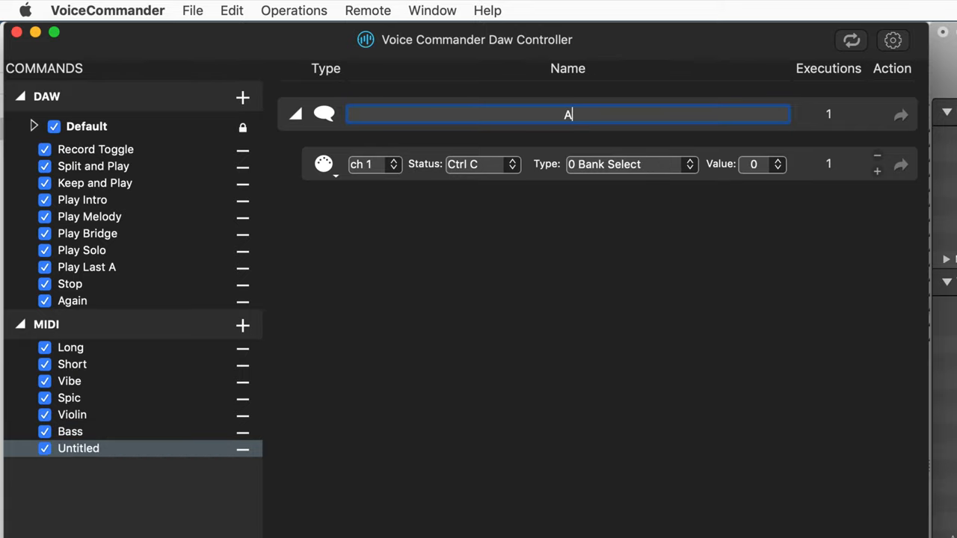
type("5")
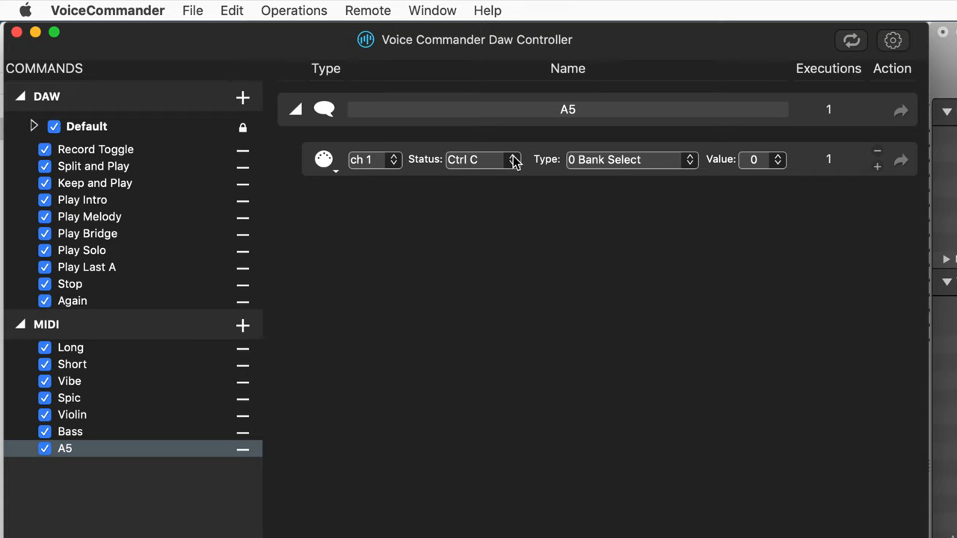
left_click(481, 159)
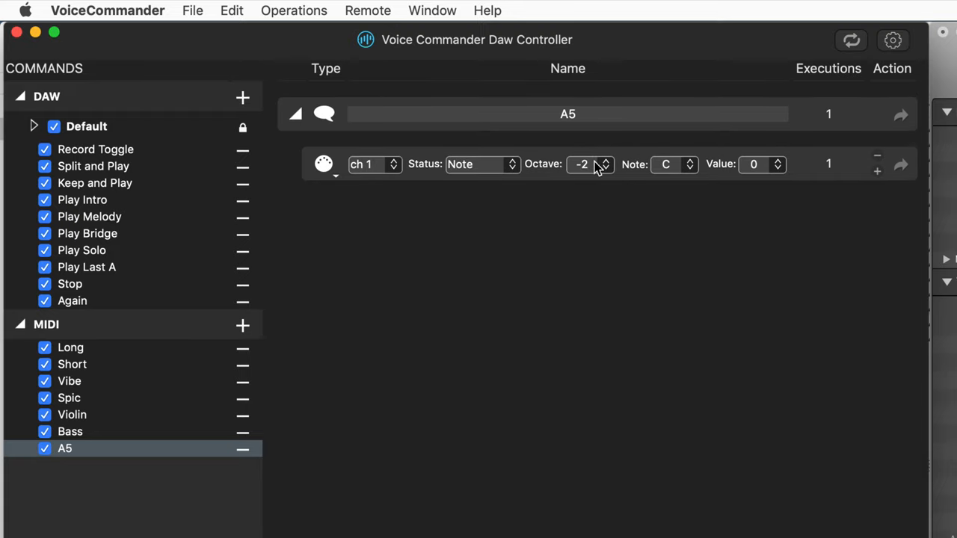
left_click(589, 163)
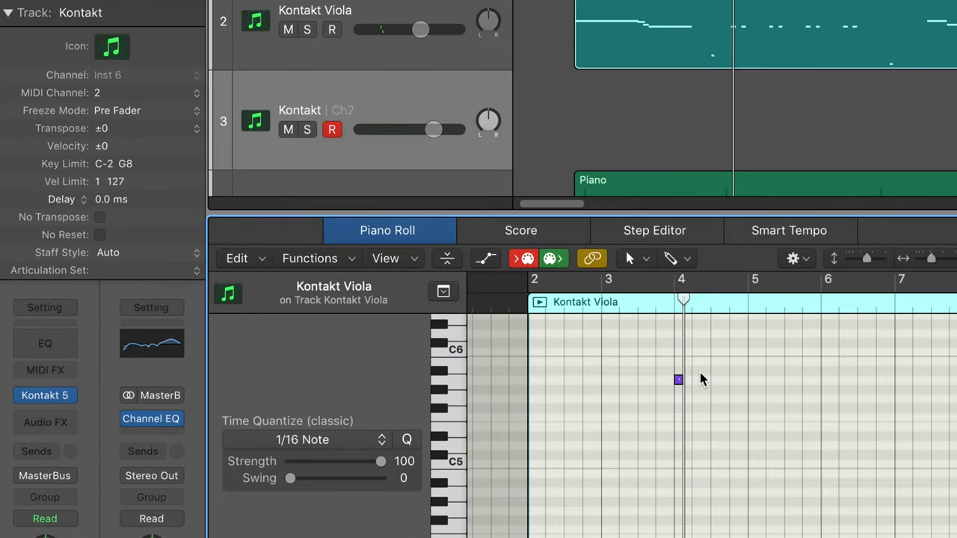
mouse_move(742, 396)
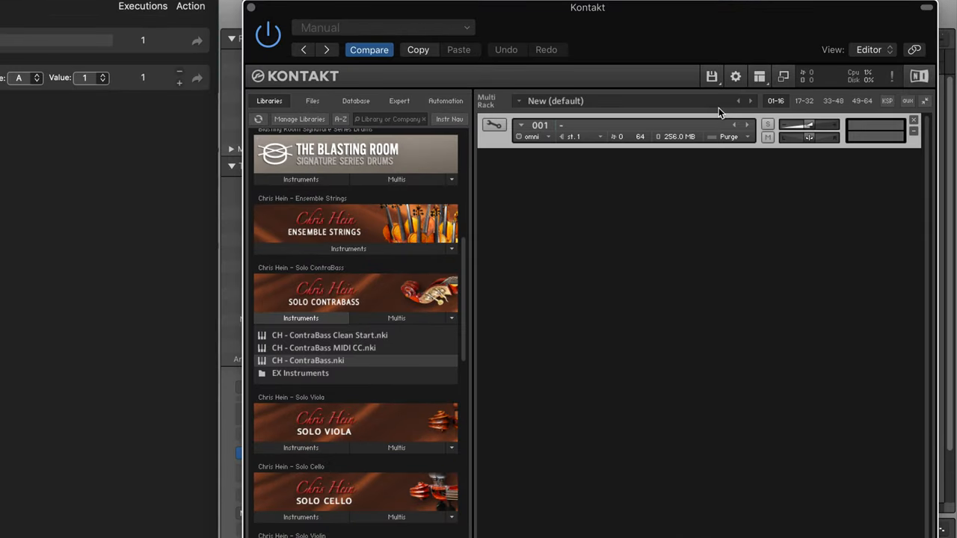
Step: Set the Kontakt instrument slot's MIDI input to a Port A channel
left_click(531, 136)
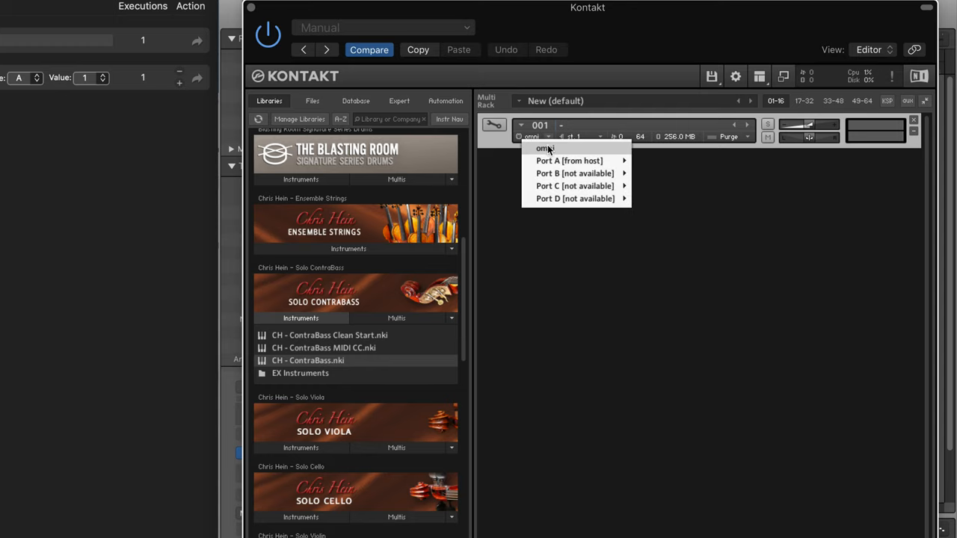
left_click(544, 148)
type("V")
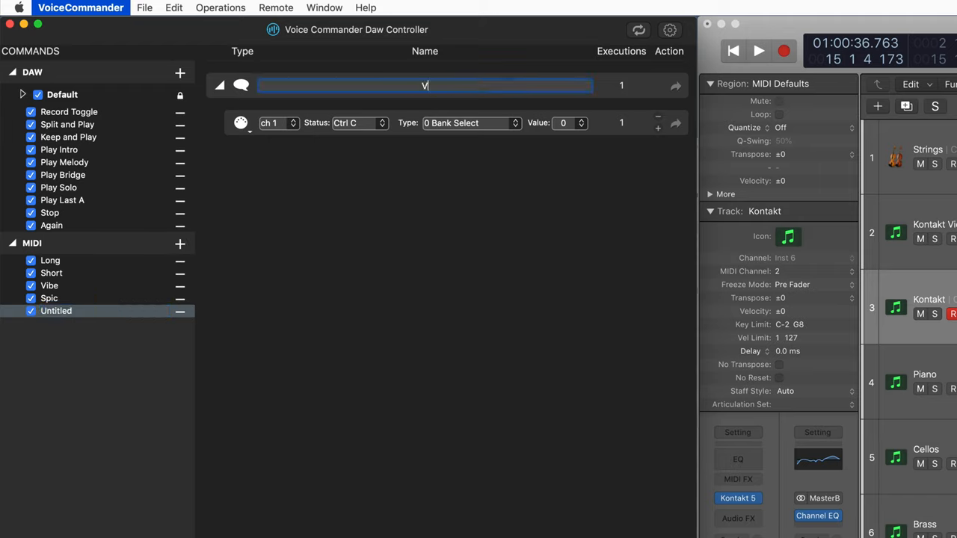
Step: Name the command Violin and make it send program change patch 1 on channel 2
type("iolin")
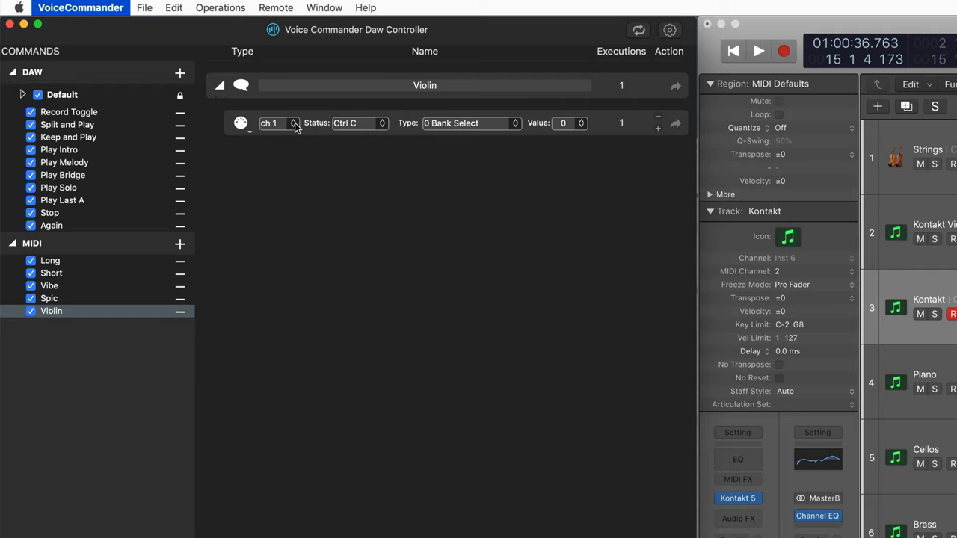
left_click(293, 120)
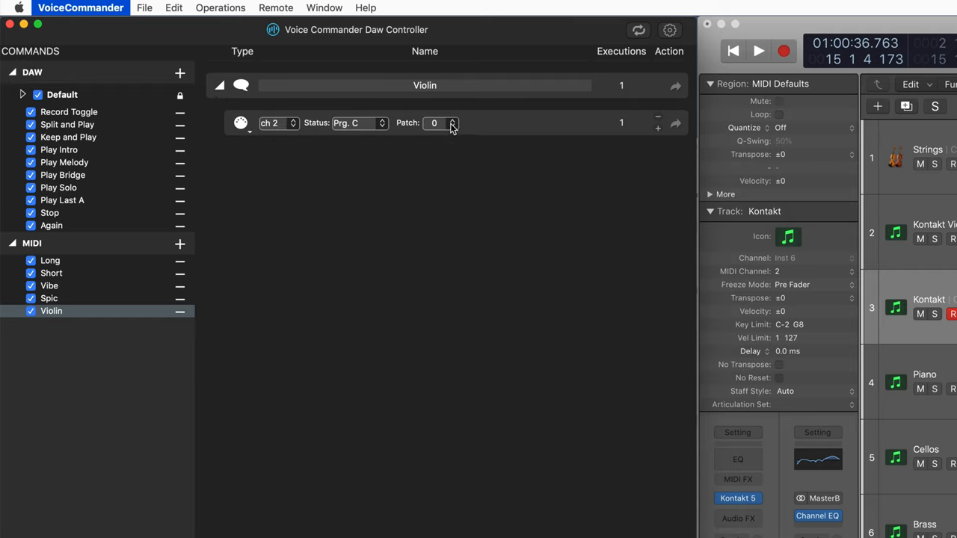
left_click(452, 119)
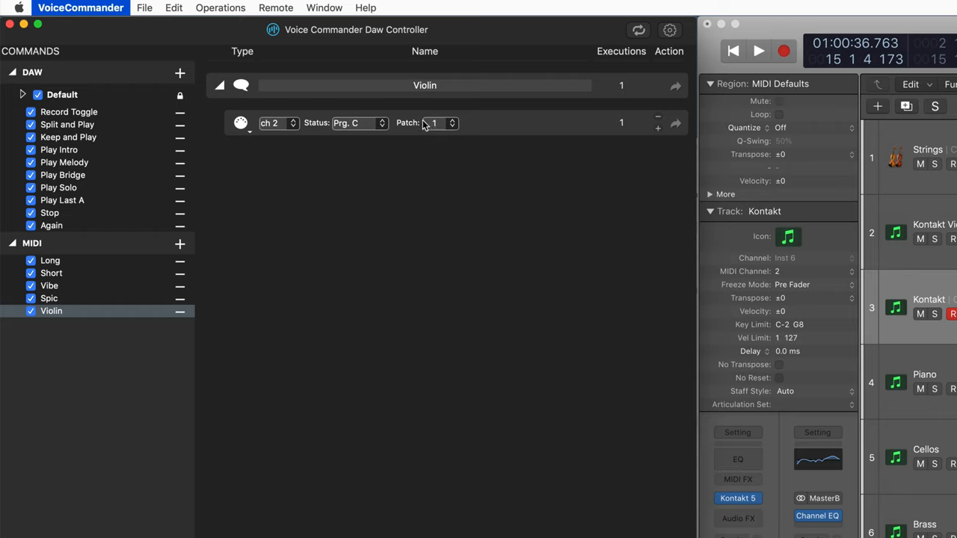
mouse_move(178, 251)
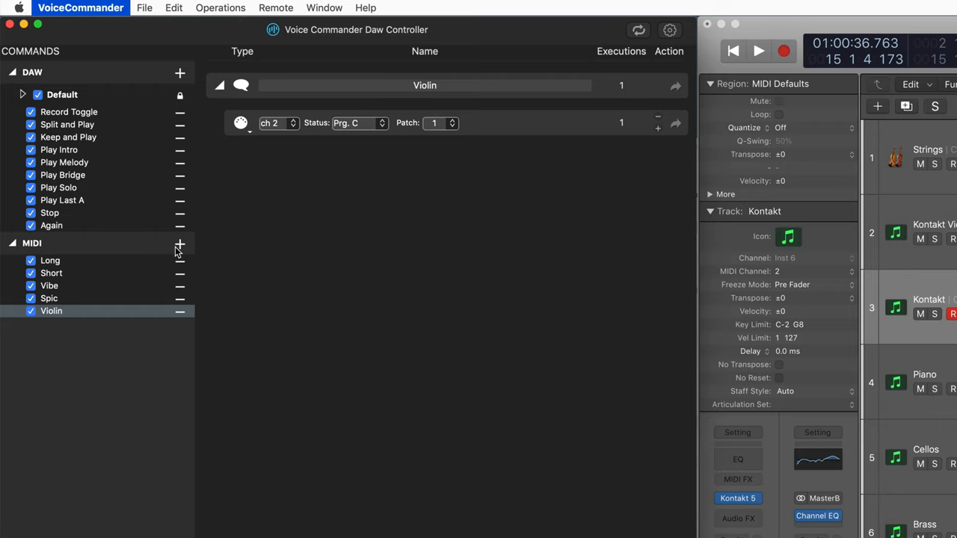
Step: Add a Bass command sending a program change on channel 2
left_click(179, 244)
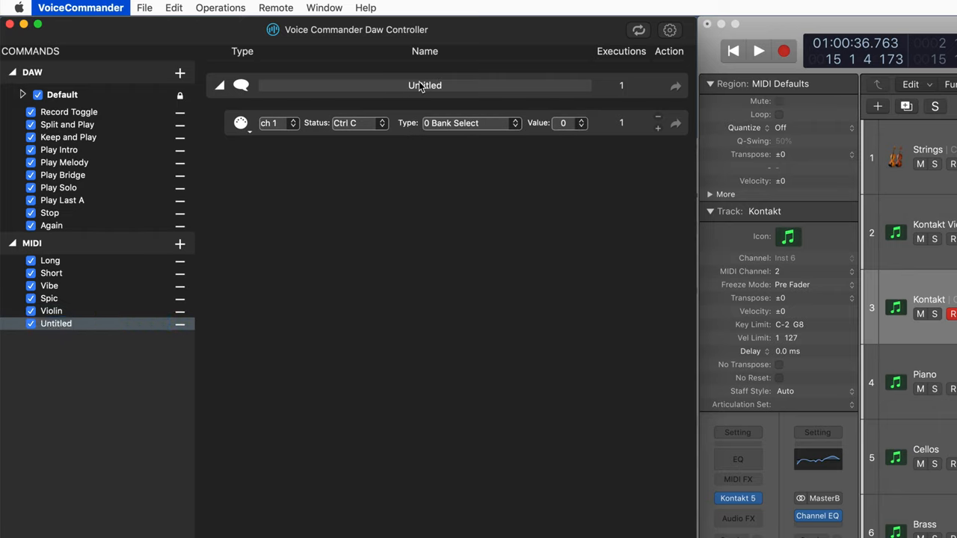
type("Bass")
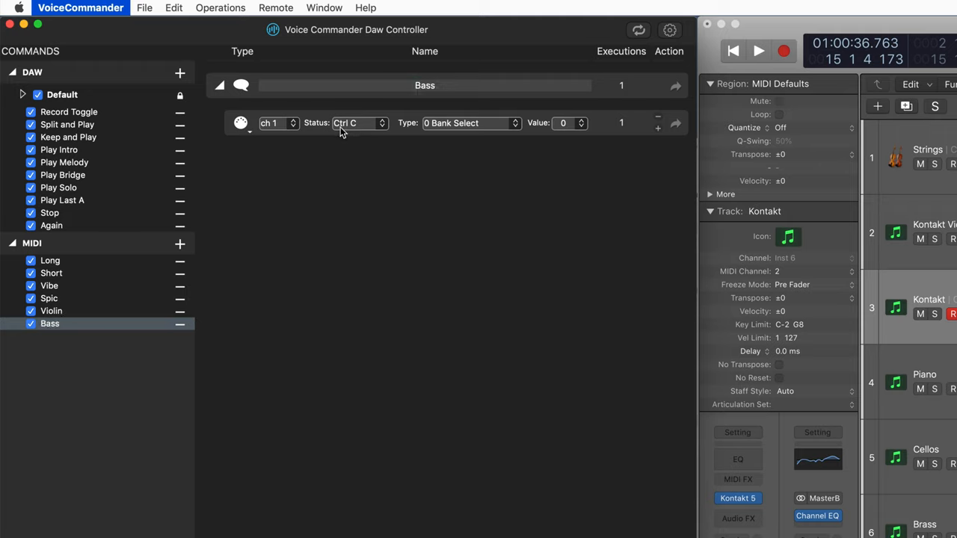
left_click(293, 120)
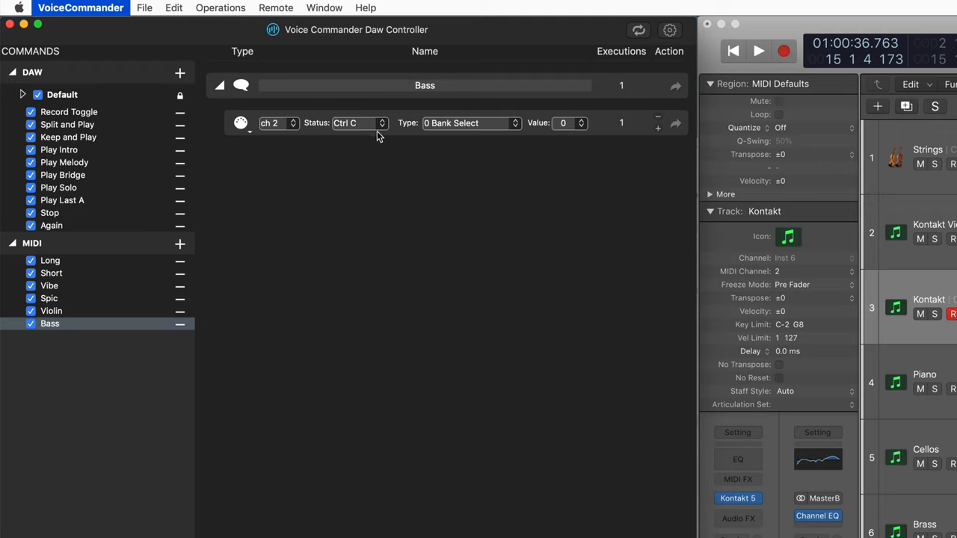
left_click(359, 123)
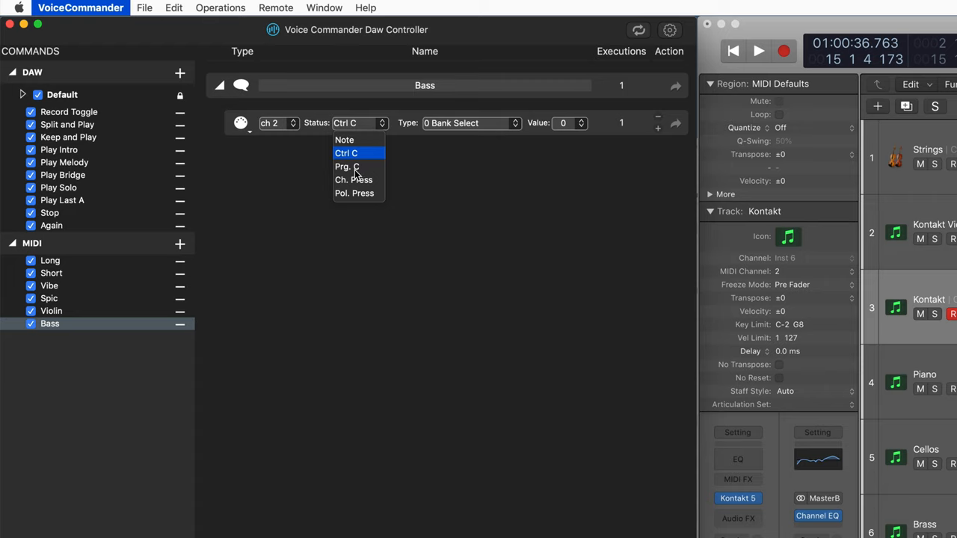
left_click(347, 166)
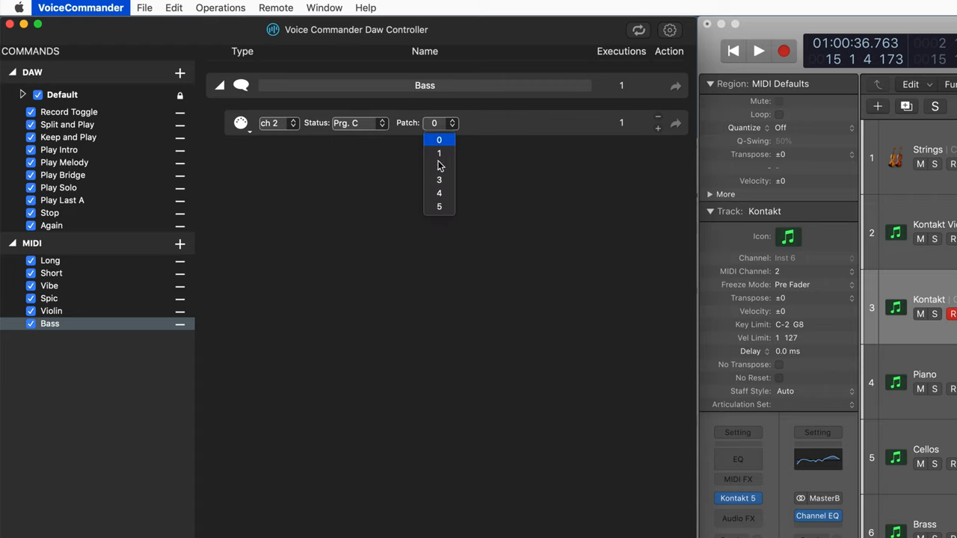